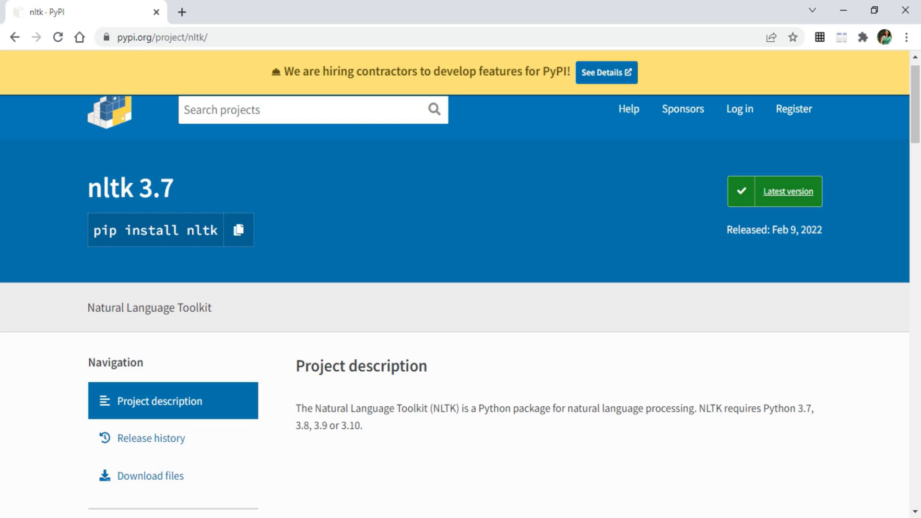
{"action": "mouse_move", "coordinate": [786, 431]}
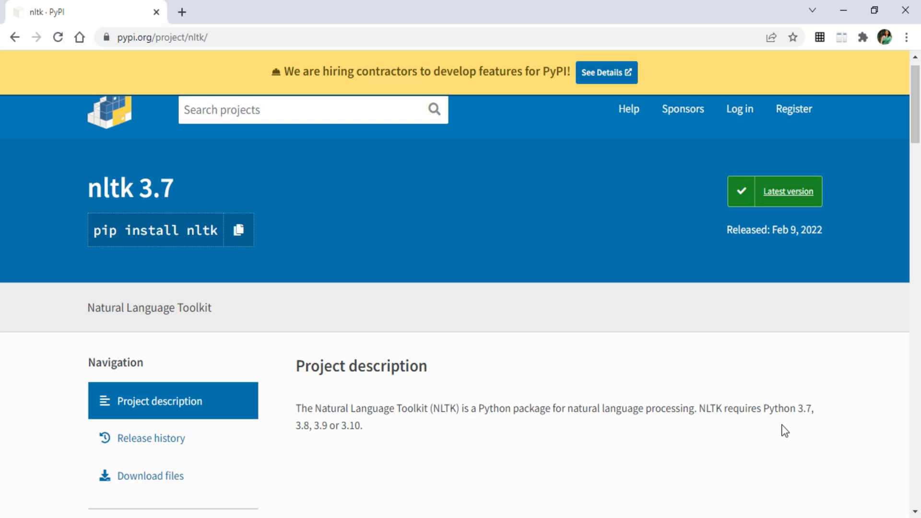
{"action": "mouse_move", "coordinate": [812, 430]}
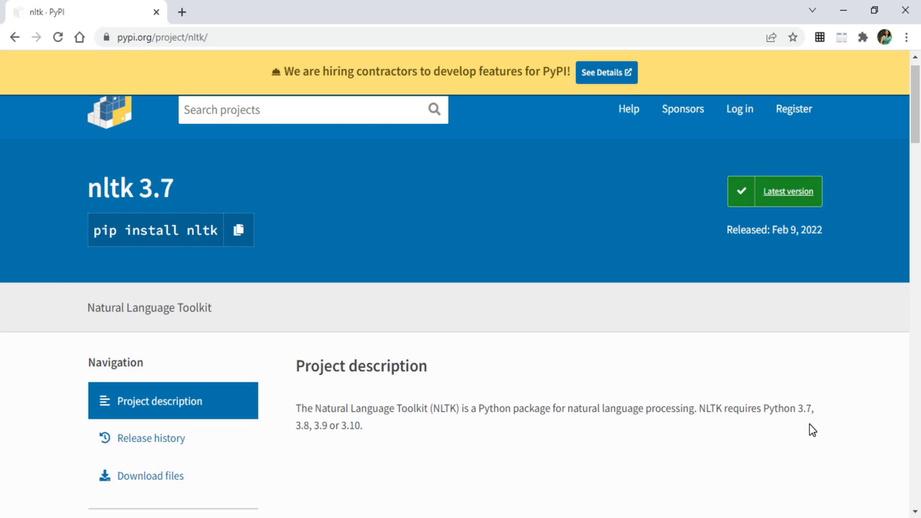
{"action": "mouse_move", "coordinate": [487, 443]}
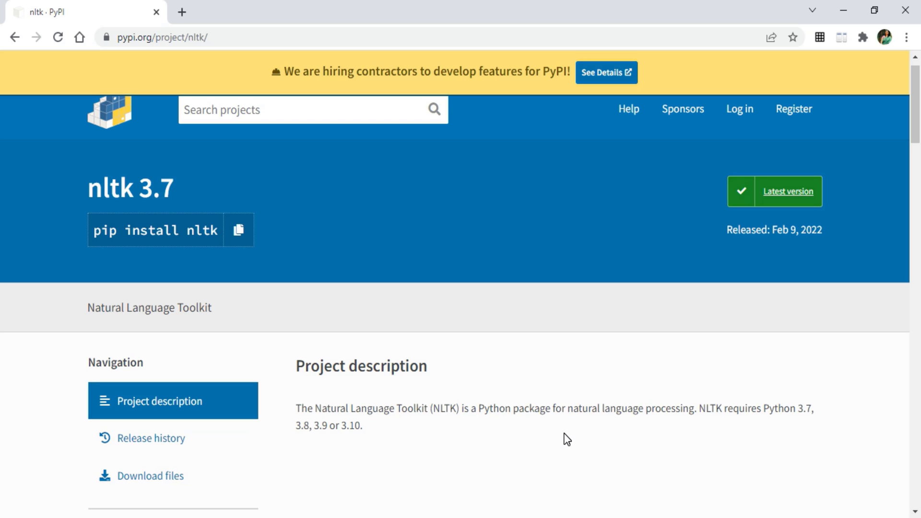
{"action": "mouse_move", "coordinate": [644, 493]}
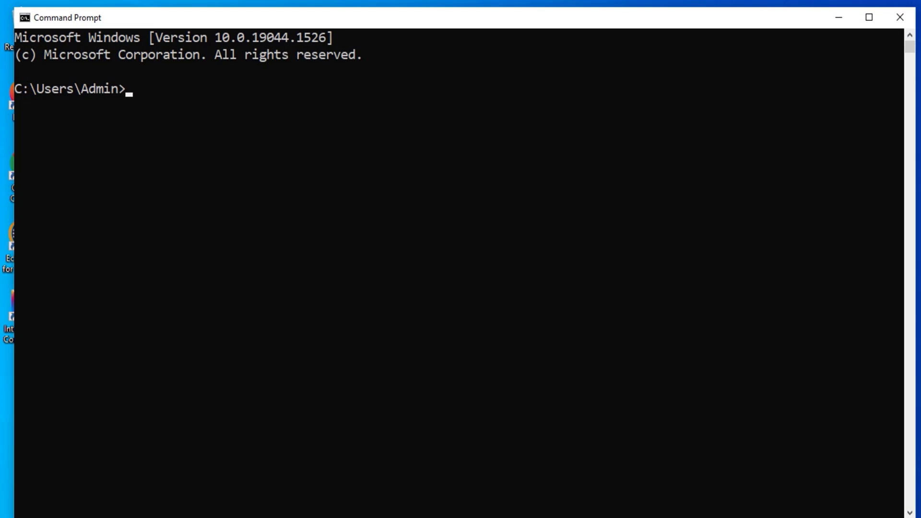
- Query the installed versions, getting Python 3.9.7 and pip 21.2.3
{"action": "type", "text": "python --version"}
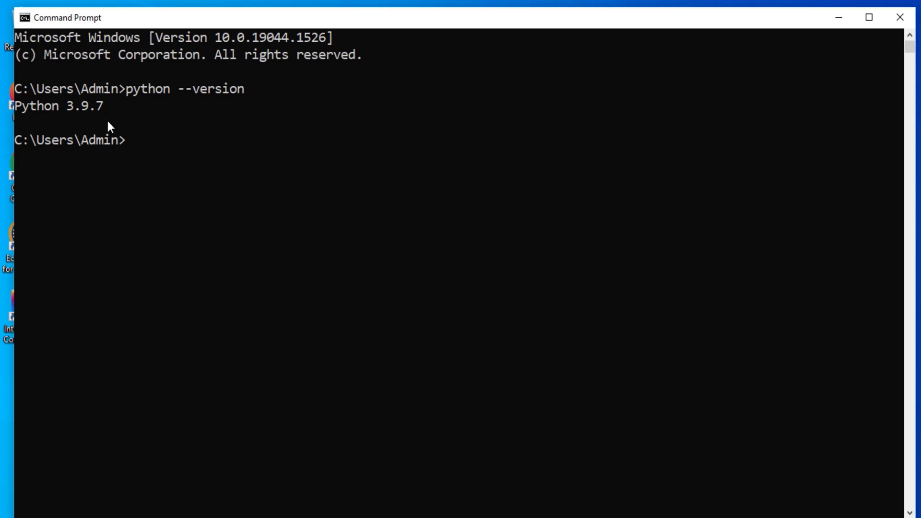
{"action": "type", "text": "pip"}
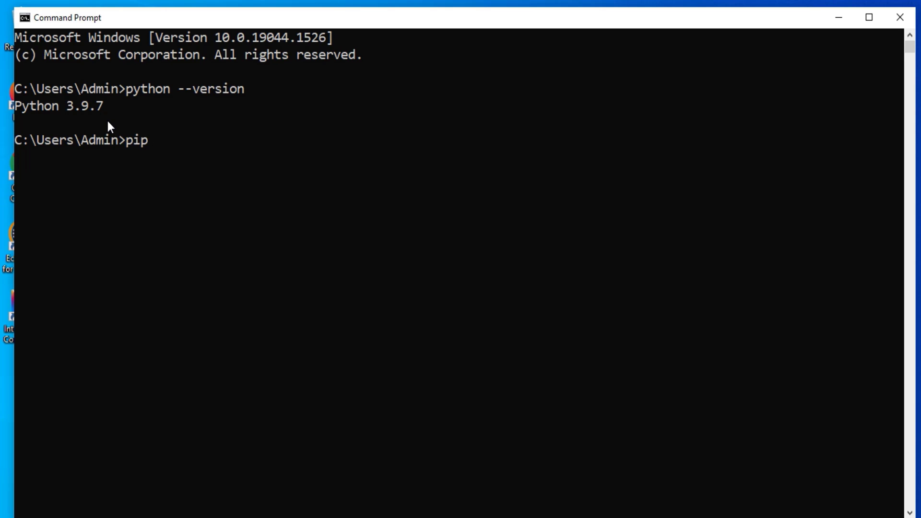
{"action": "type", "text": "--version"}
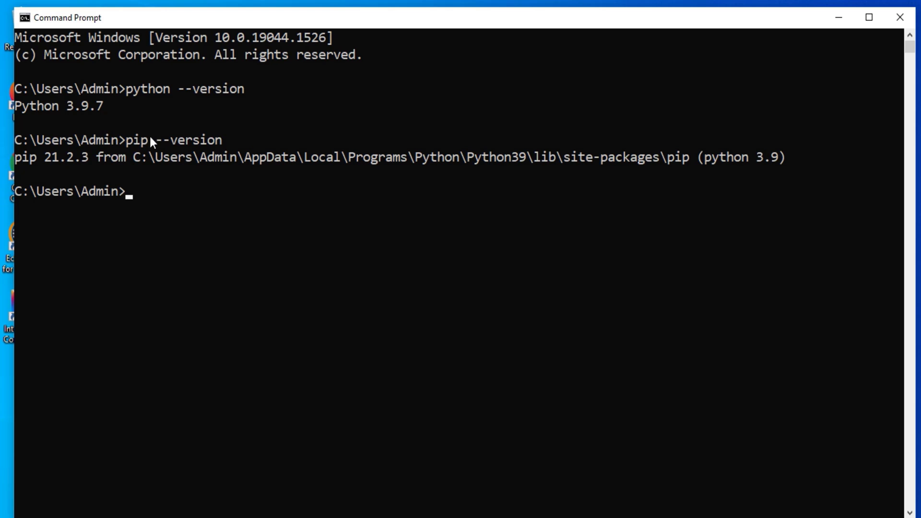
{"action": "mouse_move", "coordinate": [99, 178]}
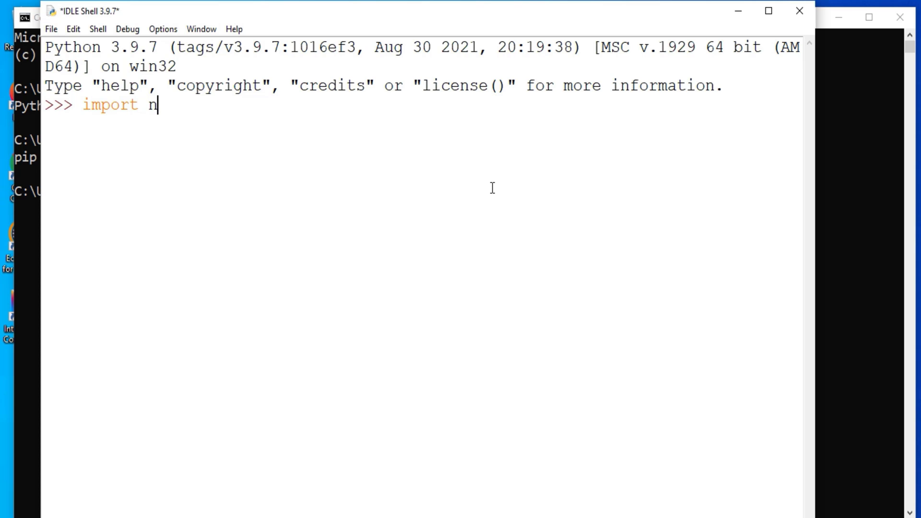
- Run import nltk and get ModuleNotFoundError: No module named 'nltk'
{"action": "key", "text": "enter"}
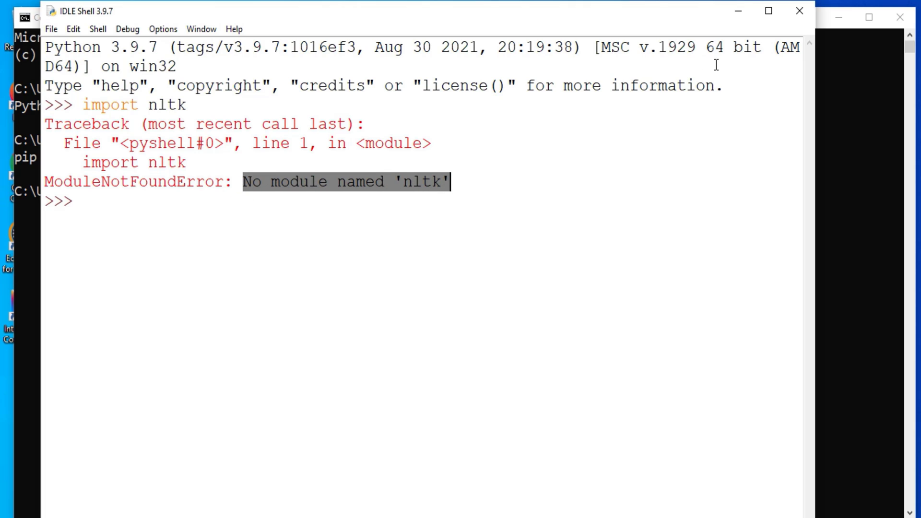
{"action": "mouse_move", "coordinate": [457, 318]}
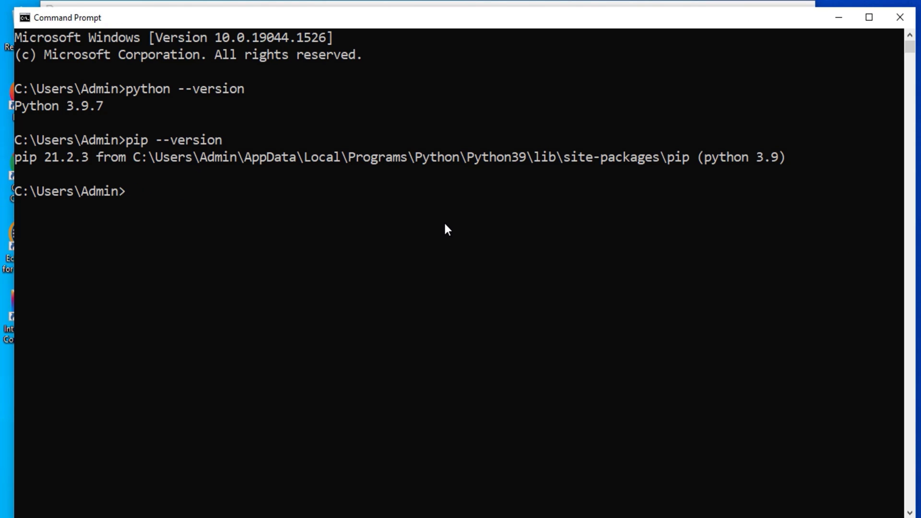
- Run pip install nltk, installing nltk-3.7 with click, joblib, regex, tqdm and colorama
{"action": "type", "text": "pip"}
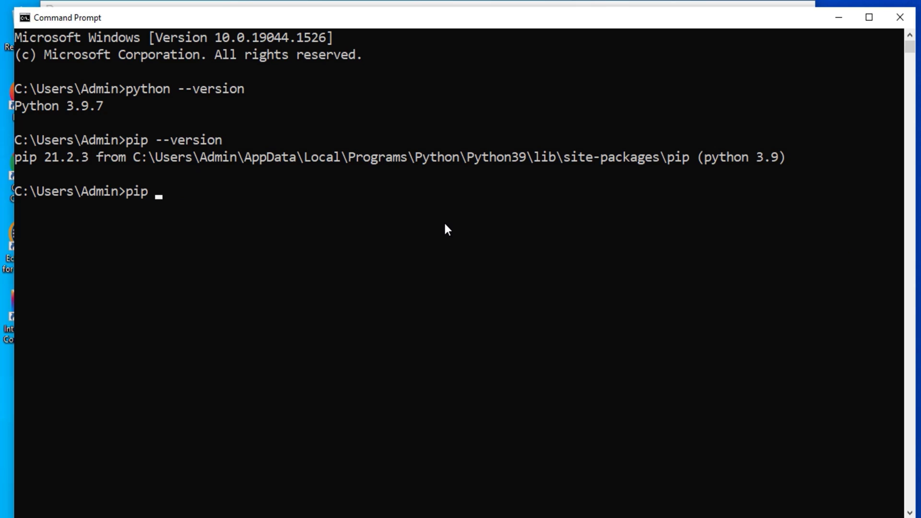
{"action": "type", "text": "install n"}
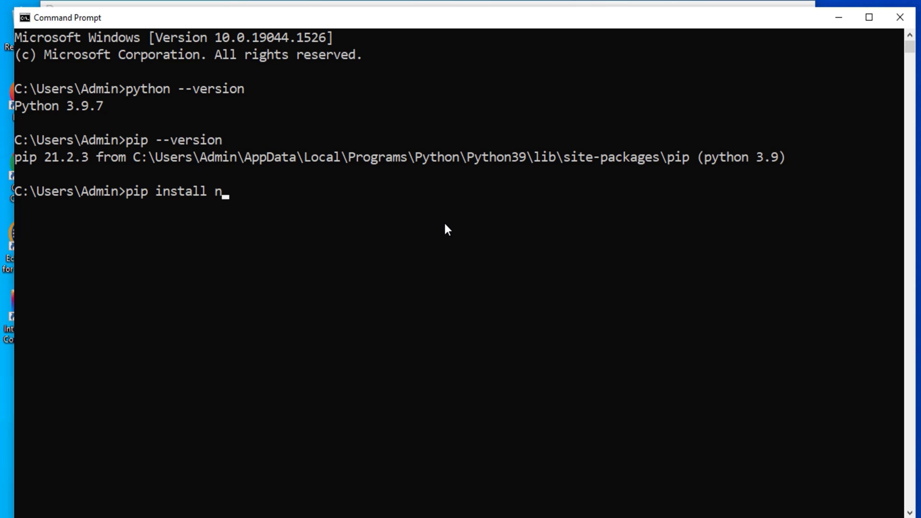
{"action": "type", "text": "ltk"}
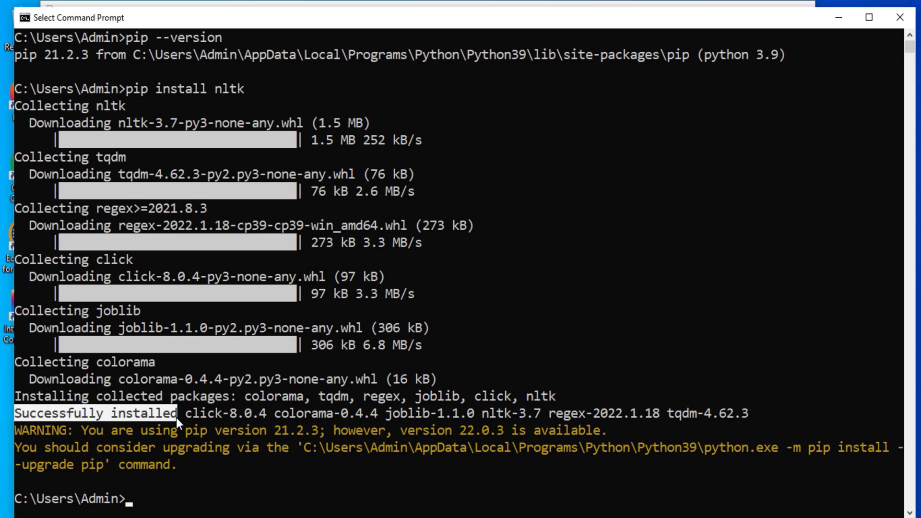
{"action": "mouse_move", "coordinate": [185, 490]}
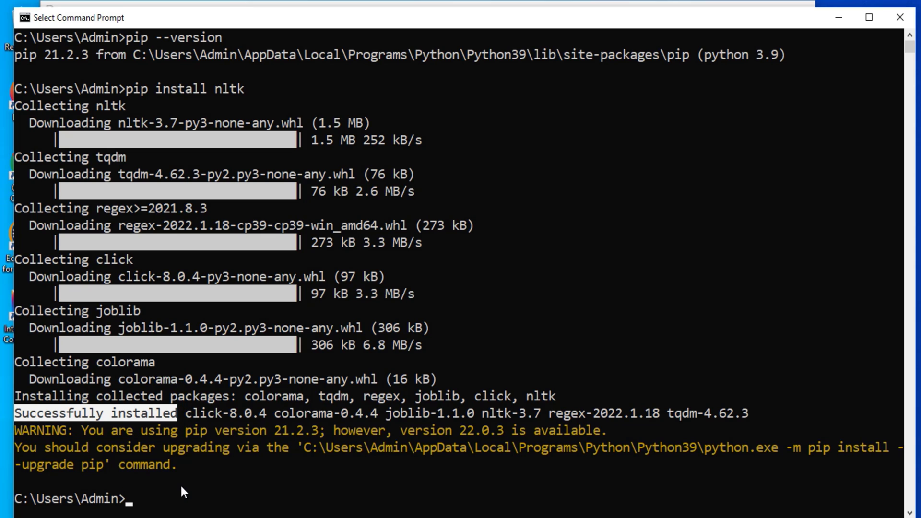
{"action": "scroll", "scroll_direction": "down", "scroll_amount": 3}
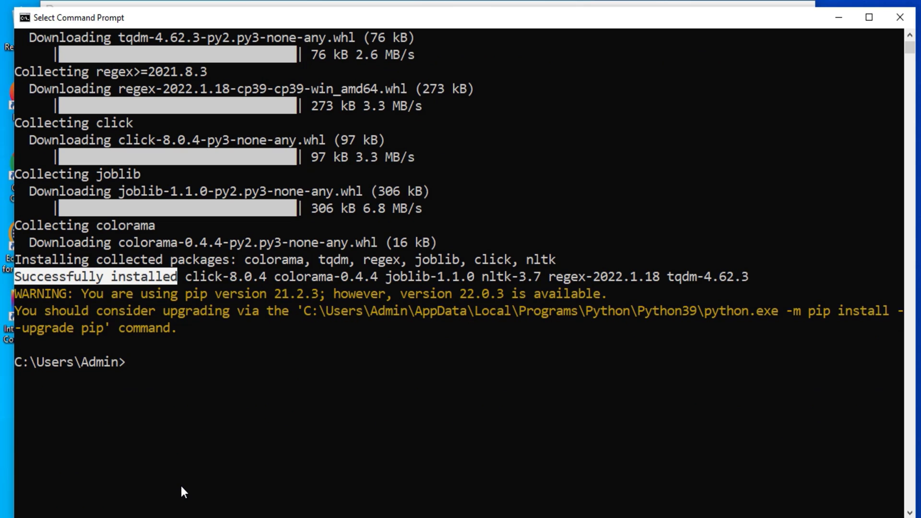
{"action": "mouse_move", "coordinate": [486, 354]}
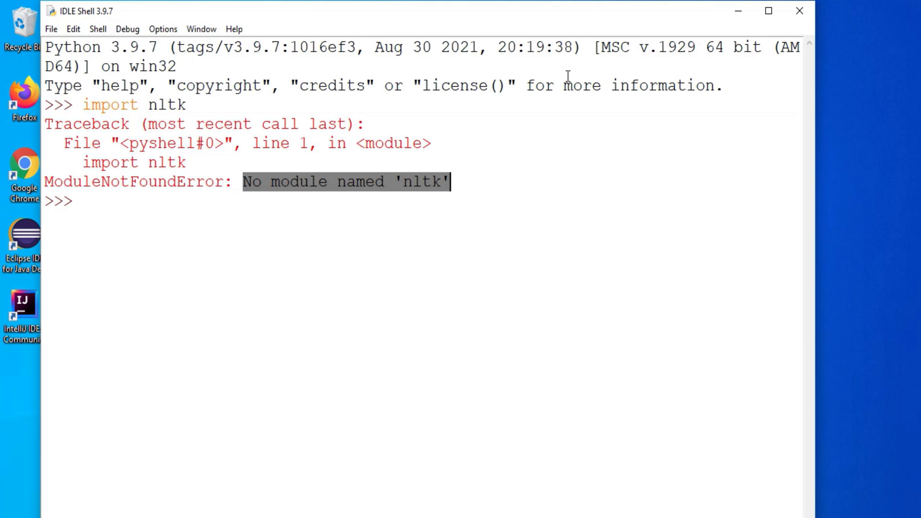
- Import nltk successfully in a maximized shell and launch nltk.download()
{"action": "type", "text": "i"}
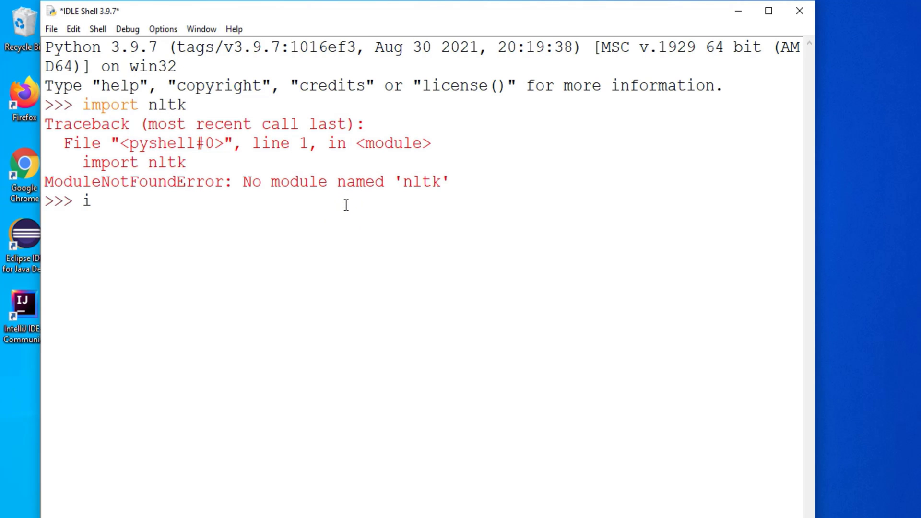
{"action": "type", "text": "mport nltk"}
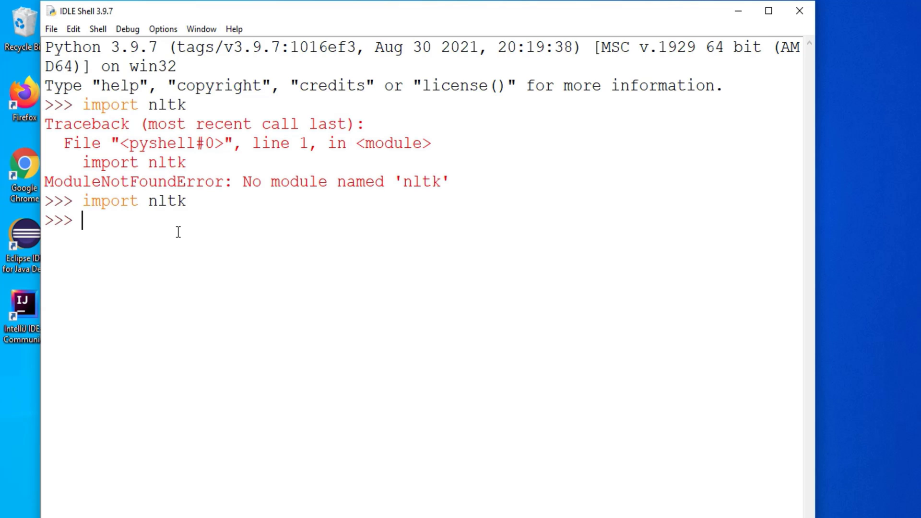
{"action": "left_click", "coordinate": [768, 11]}
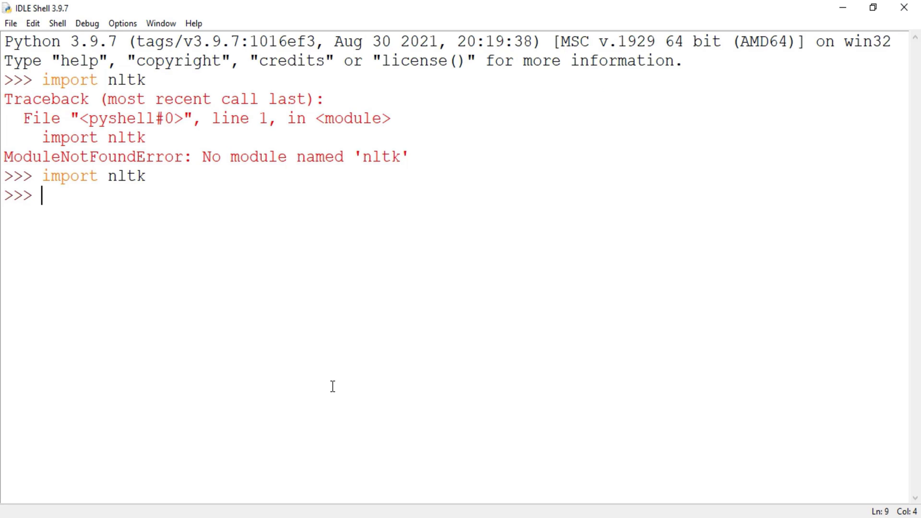
{"action": "type", "text": "nltk.download()"}
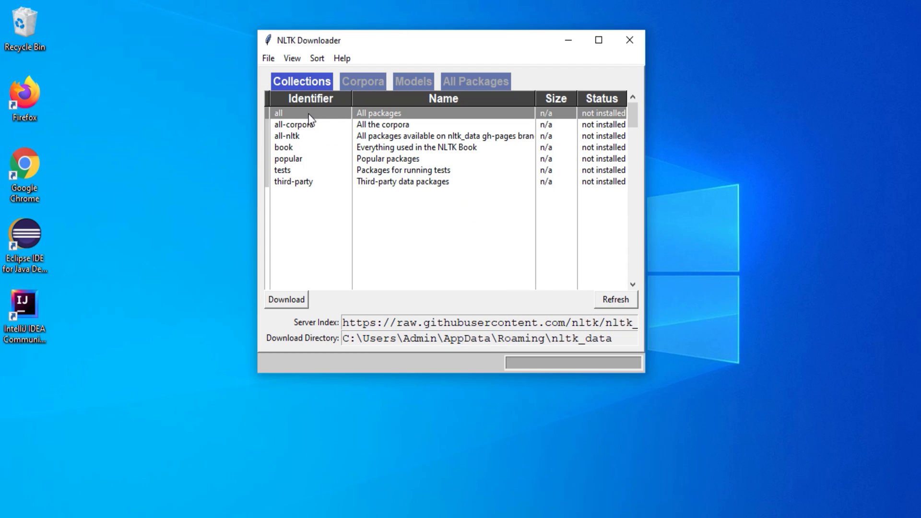
{"action": "mouse_move", "coordinate": [302, 210]}
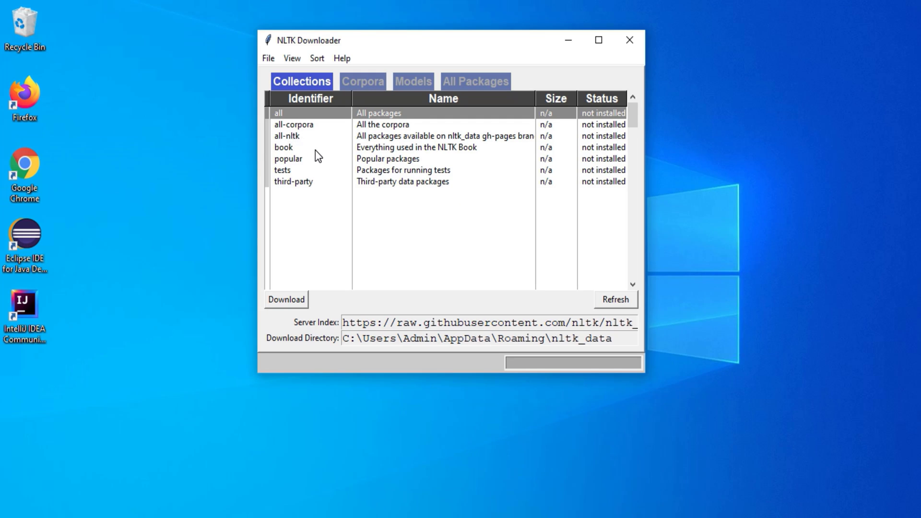
- Select the 'all' collection and browse the Corpora, Models and All Packages lists before downloading
{"action": "left_click", "coordinate": [284, 147]}
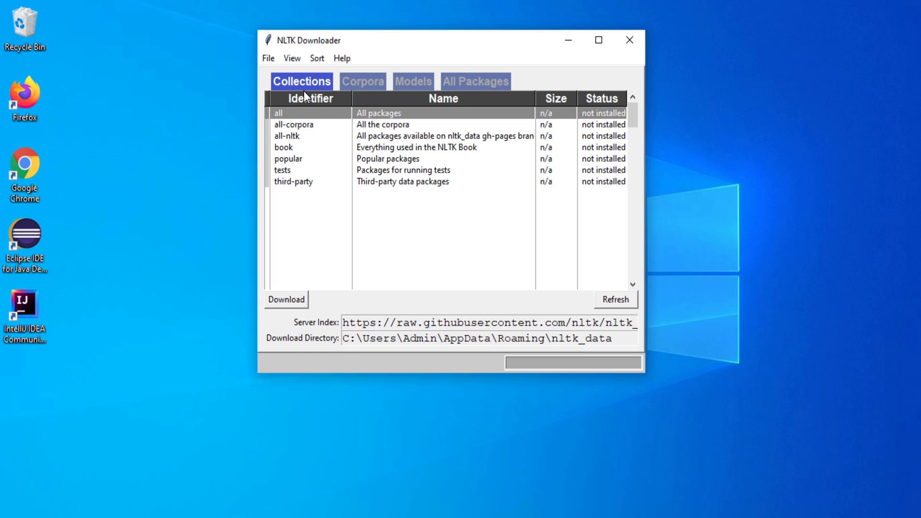
{"action": "left_click", "coordinate": [363, 80]}
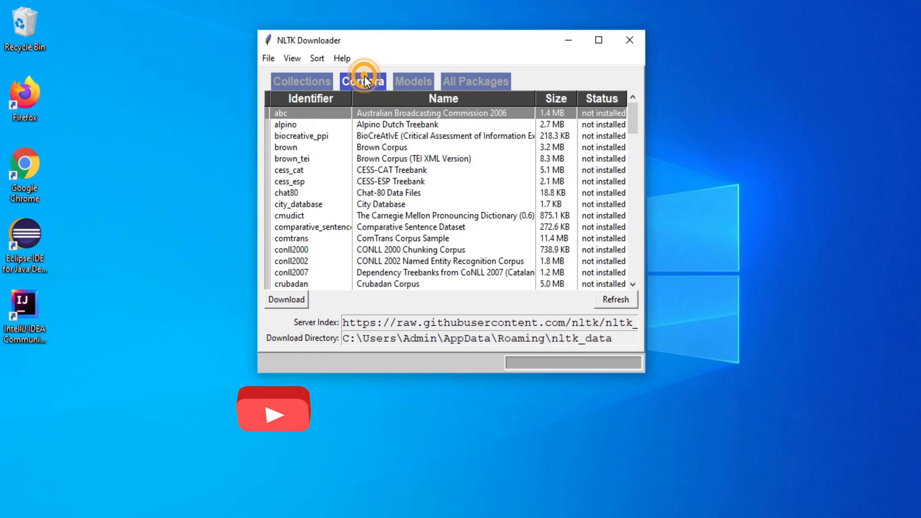
{"action": "left_click", "coordinate": [363, 80]}
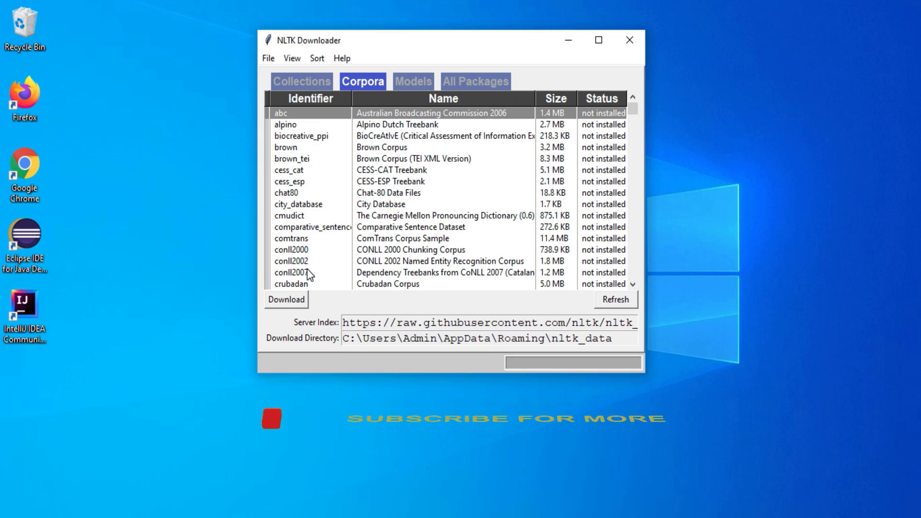
{"action": "mouse_move", "coordinate": [415, 94]}
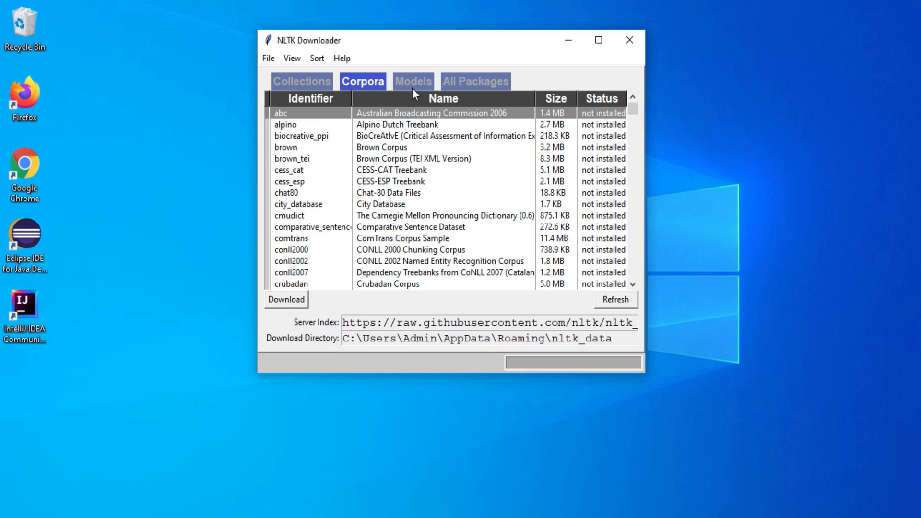
{"action": "left_click", "coordinate": [413, 81]}
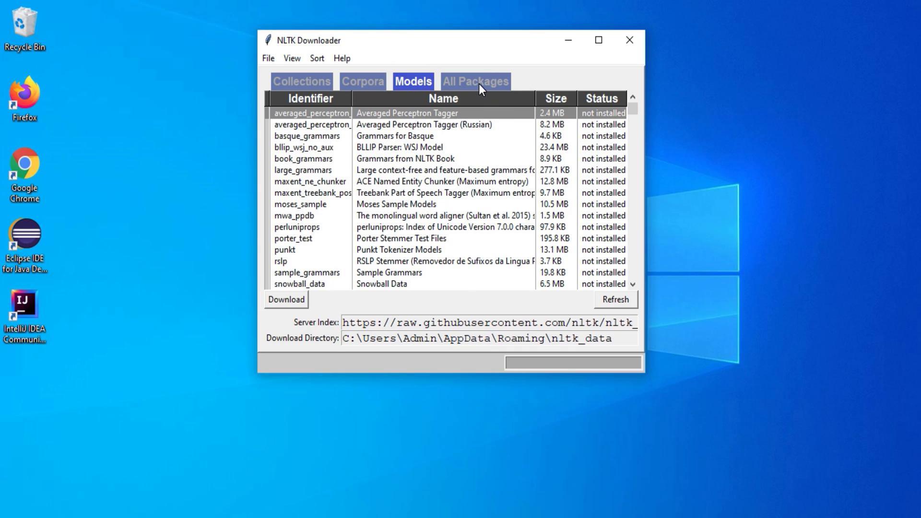
{"action": "left_click", "coordinate": [475, 81]}
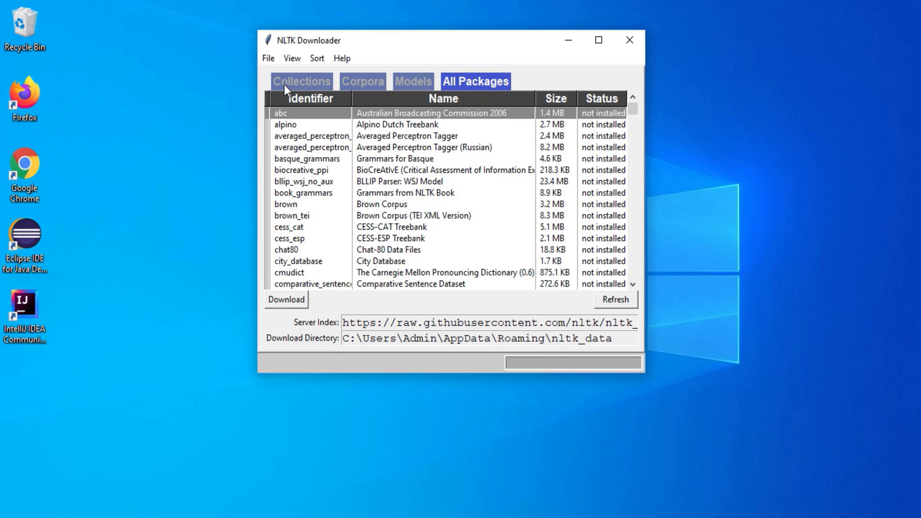
{"action": "left_click", "coordinate": [302, 81]}
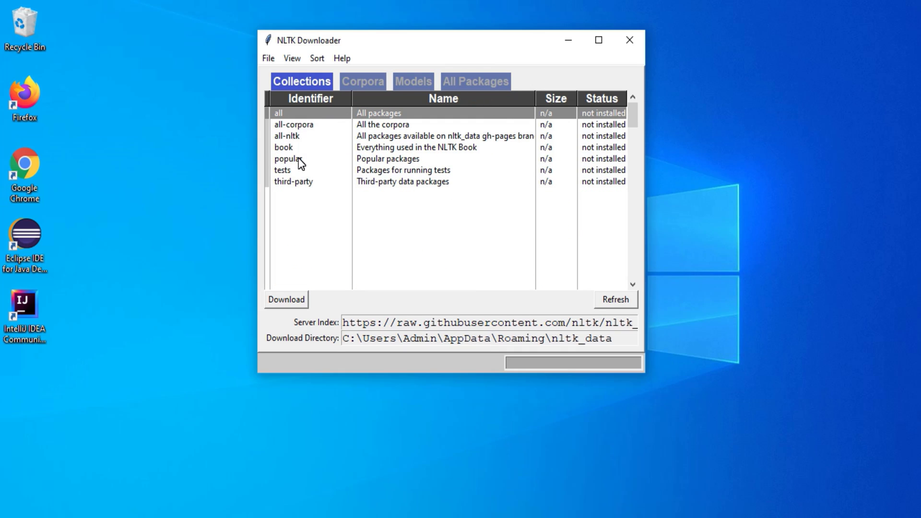
{"action": "mouse_move", "coordinate": [276, 305]}
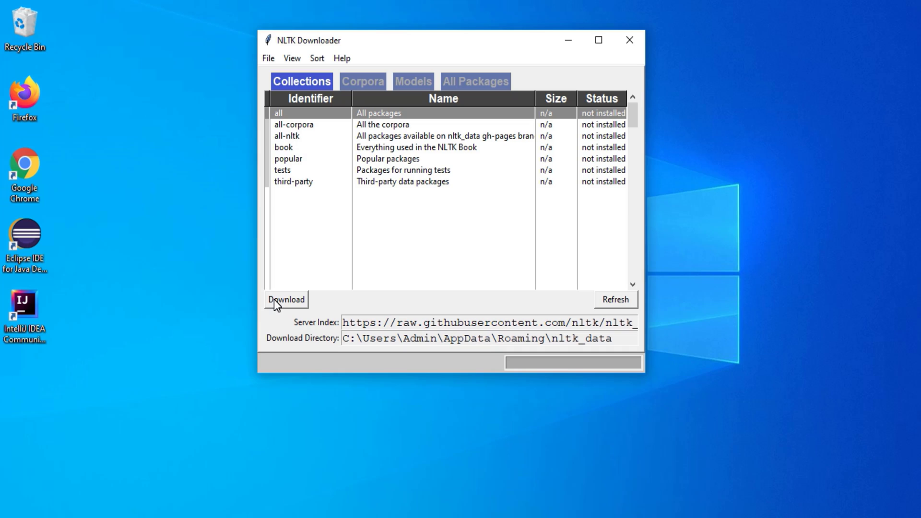
- Download collection 'all' and review the corpora, models and packages now marked installed
{"action": "left_click", "coordinate": [286, 299]}
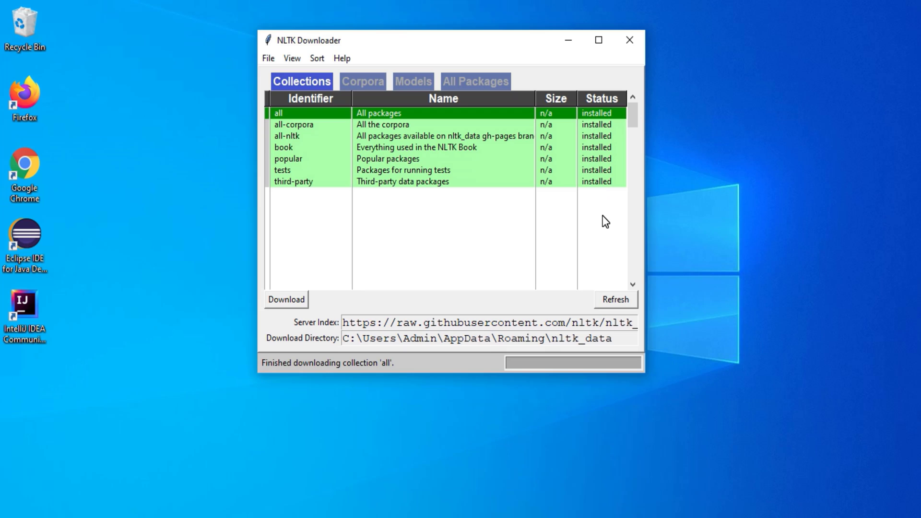
{"action": "mouse_move", "coordinate": [584, 208]}
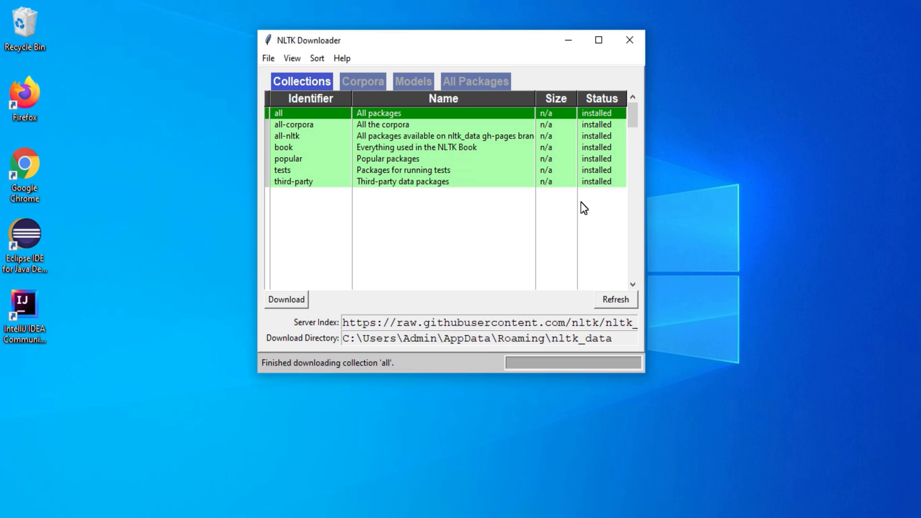
{"action": "left_click", "coordinate": [363, 81]}
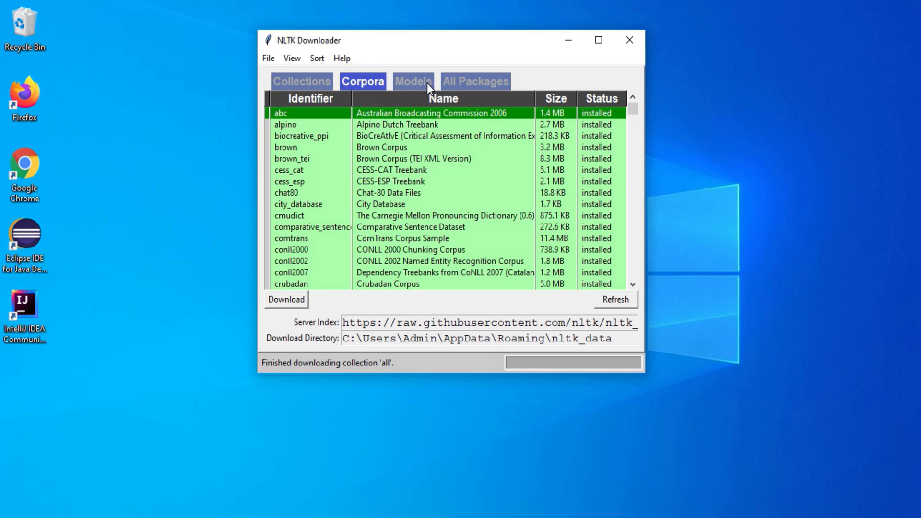
{"action": "left_click", "coordinate": [412, 80]}
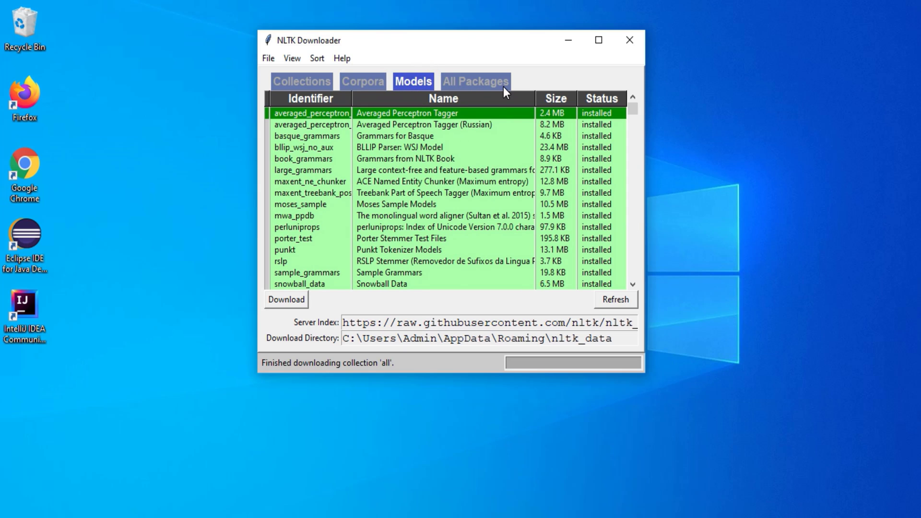
{"action": "left_click", "coordinate": [475, 81]}
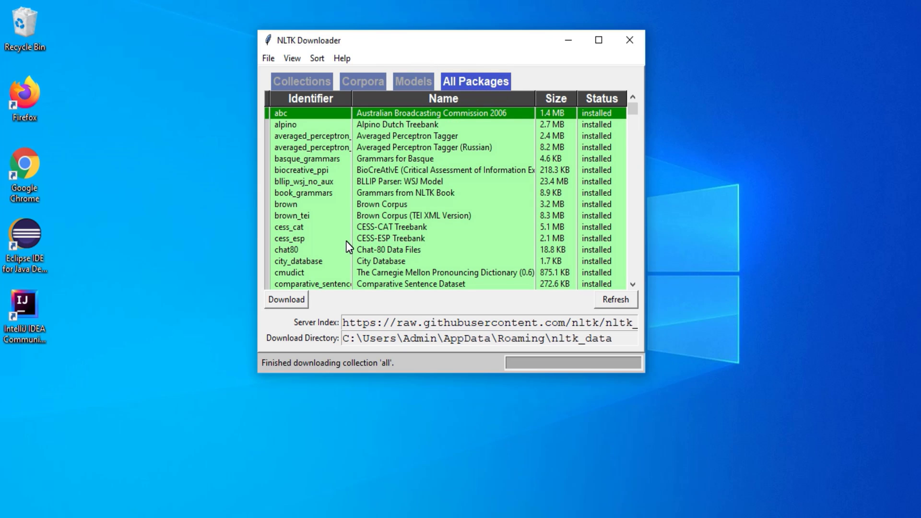
{"action": "scroll", "scroll_direction": "down", "scroll_amount": 3}
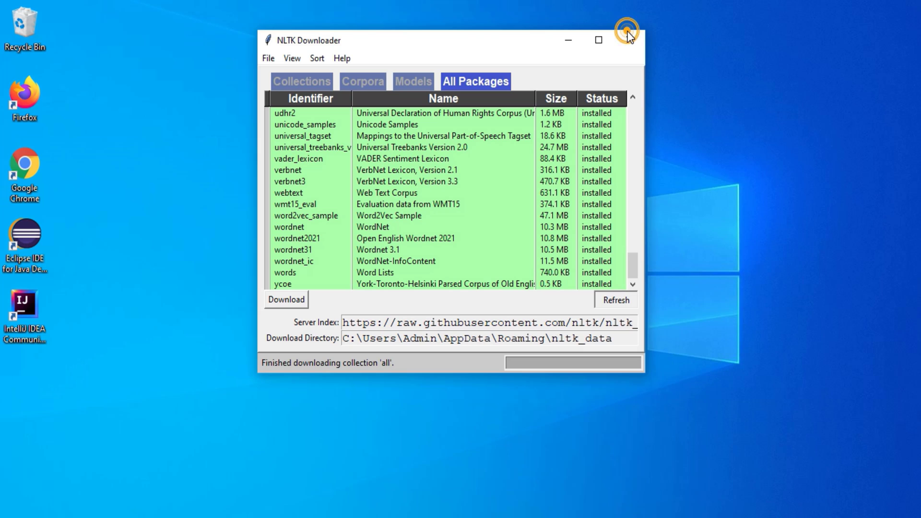
- Close the downloader, import brown from nltk.corpus and list brown.words() starting The, Fulton, County
{"action": "left_click", "coordinate": [626, 29]}
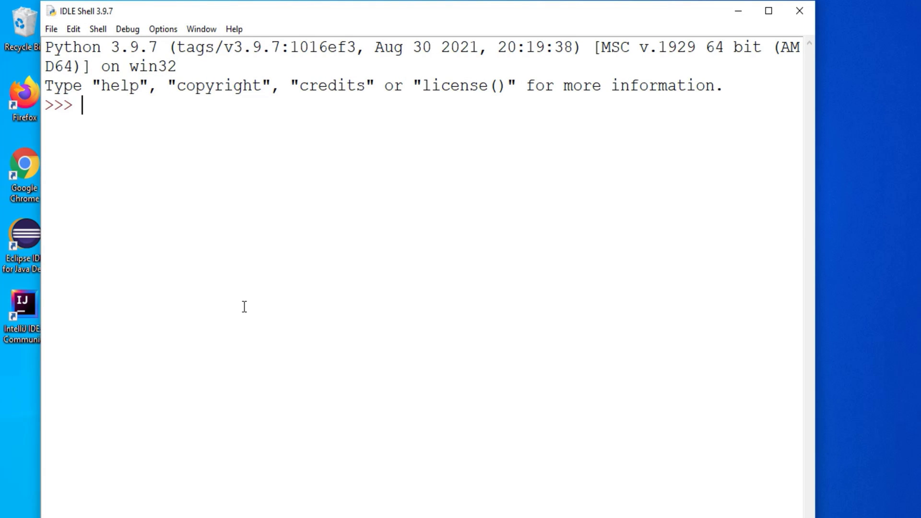
{"action": "type", "text": "from"}
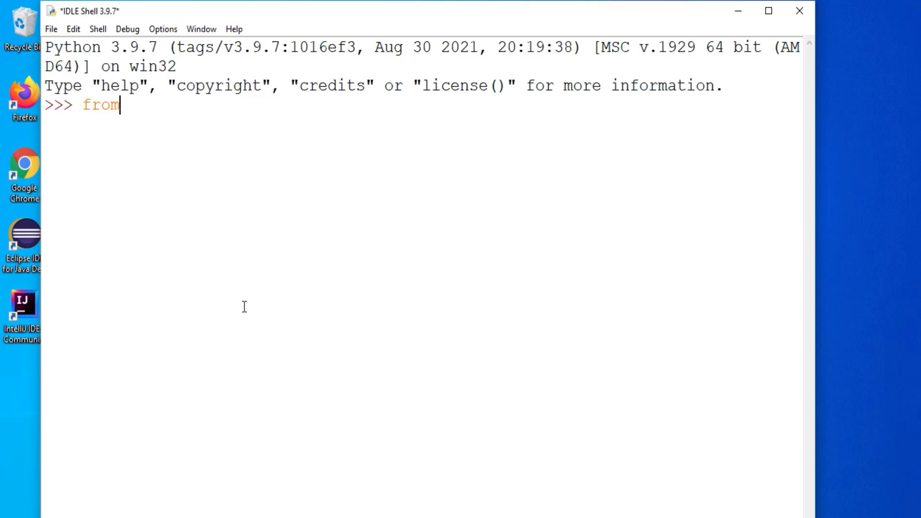
{"action": "type", "text": "nltk."}
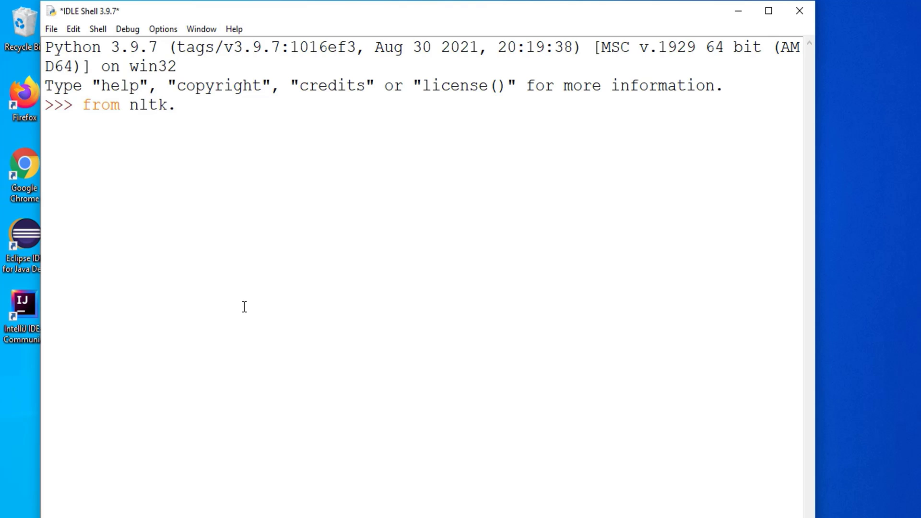
{"action": "type", "text": "corpus"}
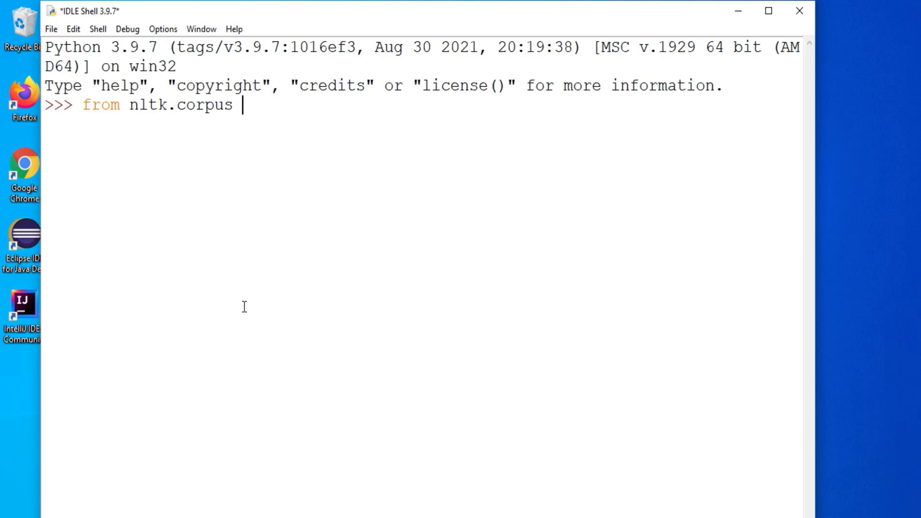
{"action": "type", "text": "import brown"}
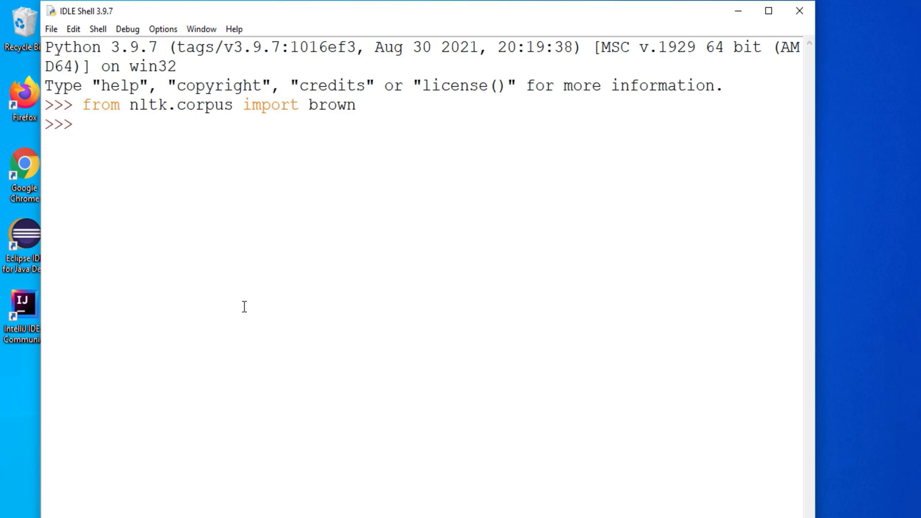
{"action": "type", "text": "brown."}
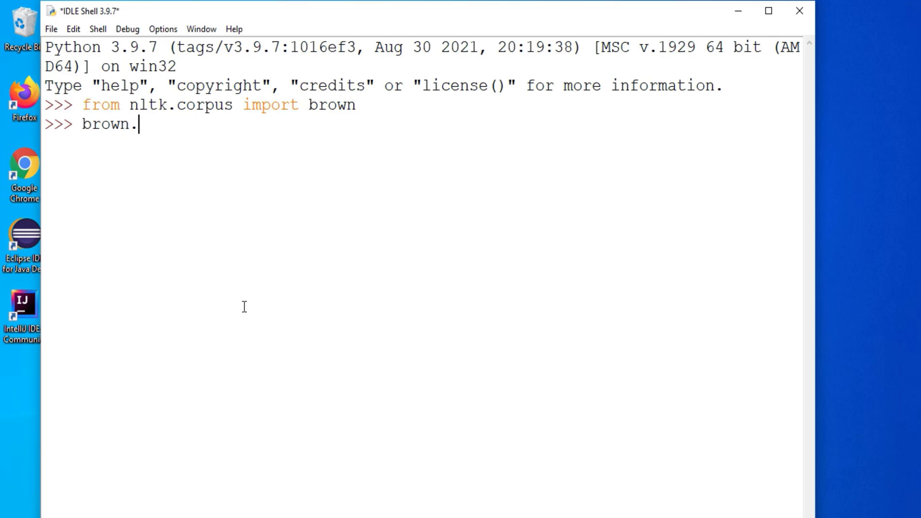
{"action": "type", "text": "words()"}
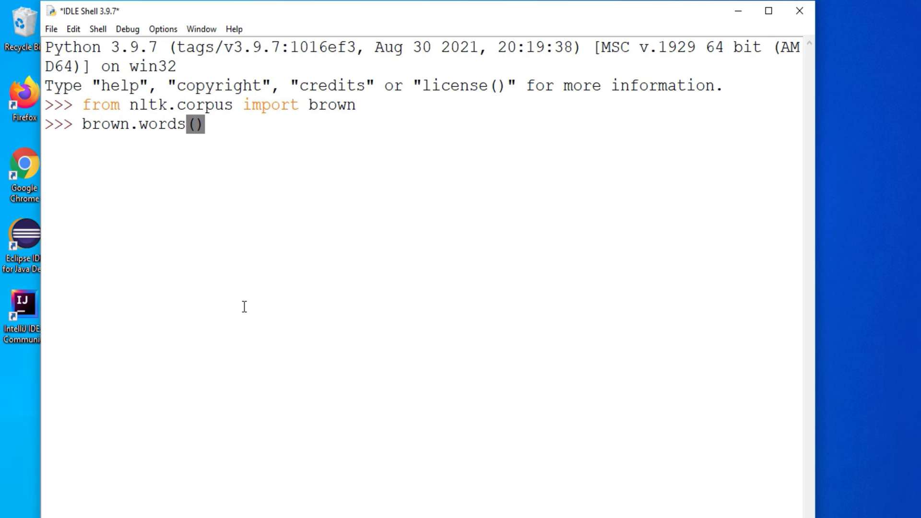
{"action": "key", "text": "Return"}
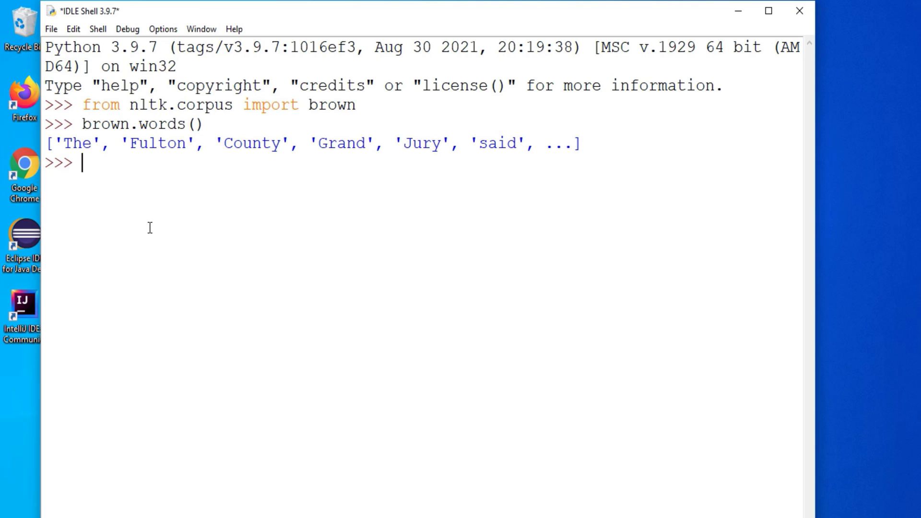
- Import word_tokenize from nltk.tokenize
{"action": "type", "text": "from n"}
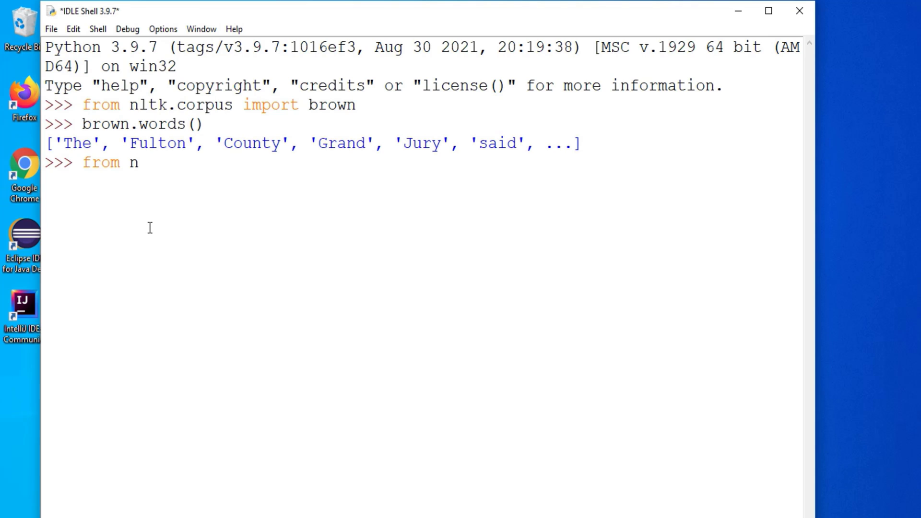
{"action": "type", "text": "ltk."}
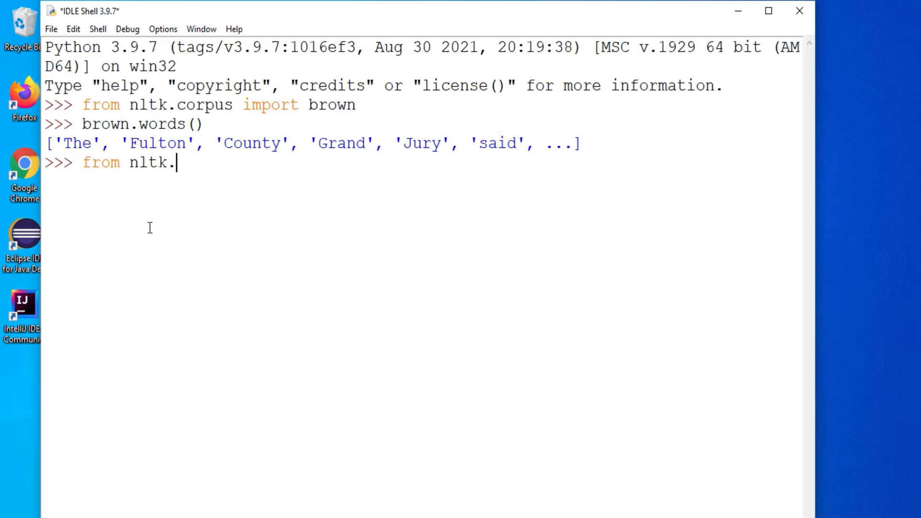
{"action": "type", "text": "tokenize"}
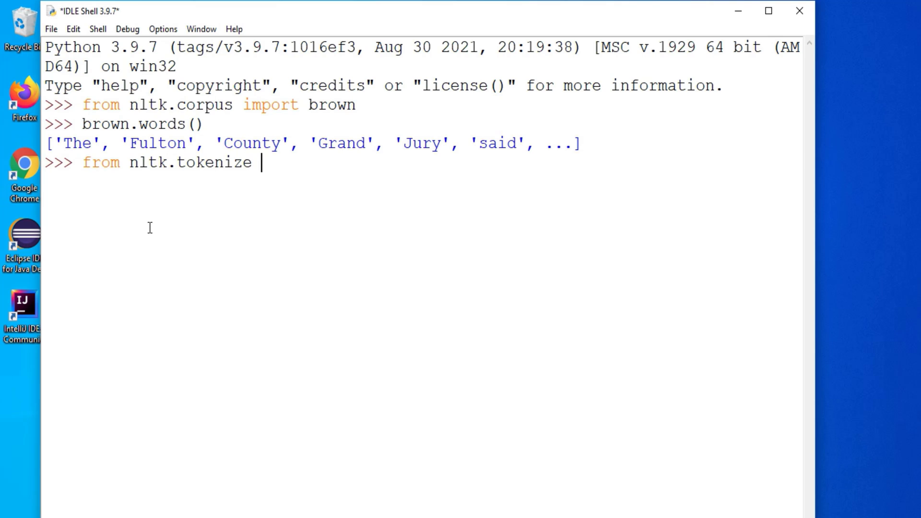
{"action": "type", "text": "import"}
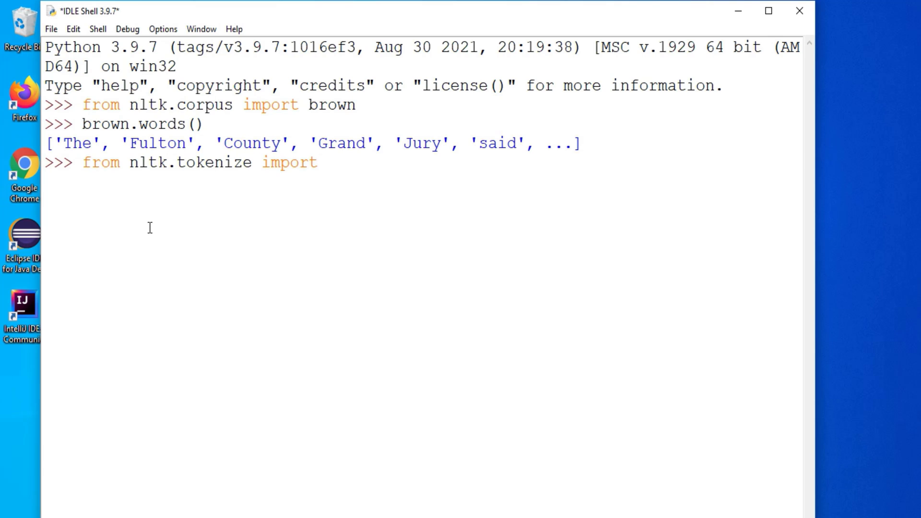
{"action": "type", "text": "word_"}
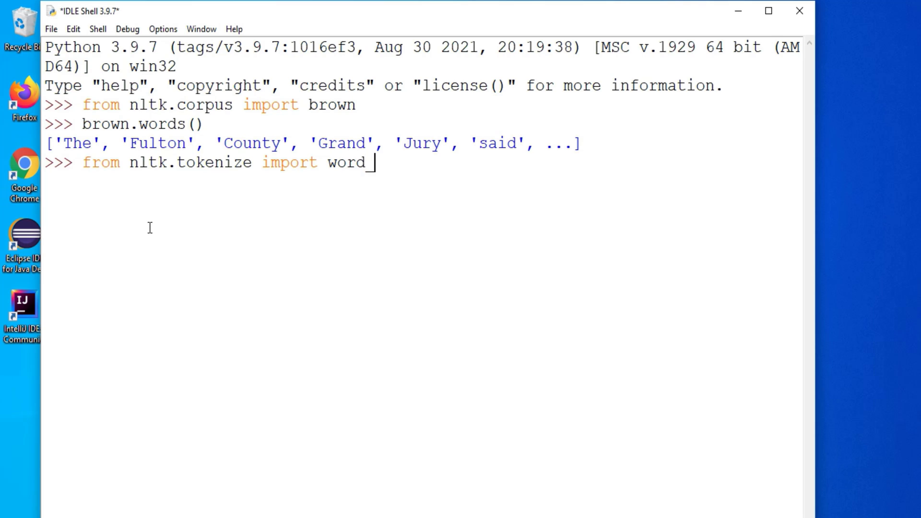
{"action": "type", "text": "tokenize"}
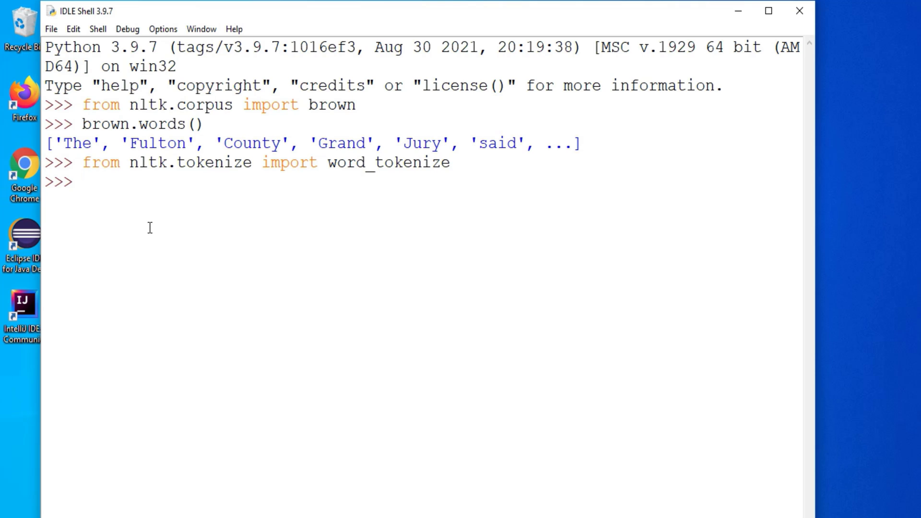
- Tokenize "cs corner sunita rai" into ['cs', 'corner', 'sunita', 'rai'] in a maximized shell
{"action": "type", "text": "word_t"}
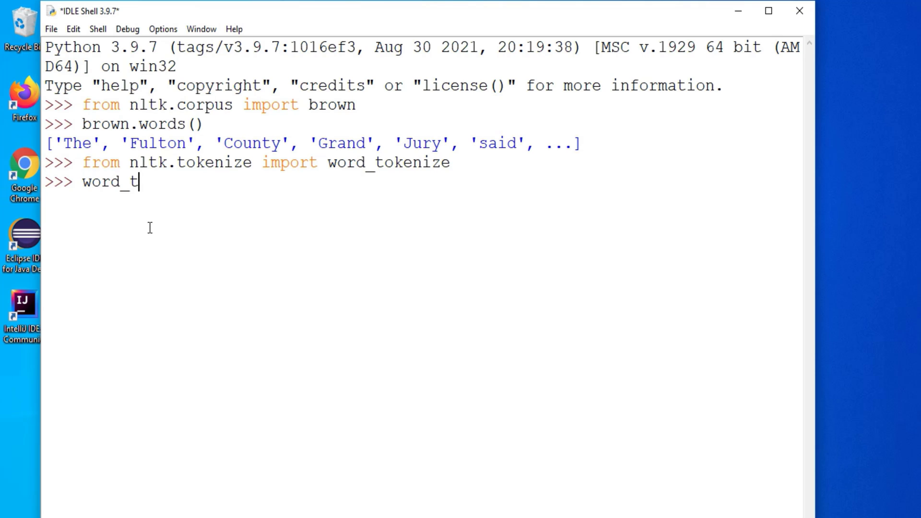
{"action": "type", "text": "okenize"}
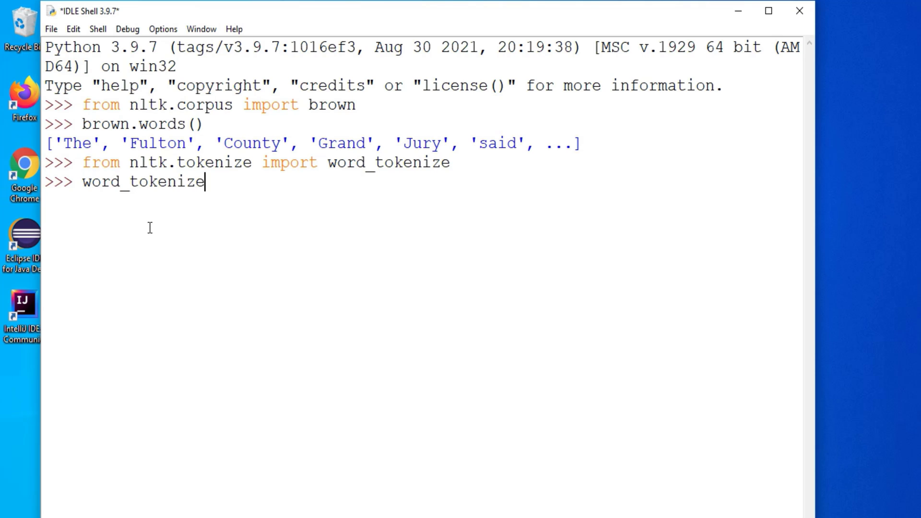
{"action": "type", "text": "("}
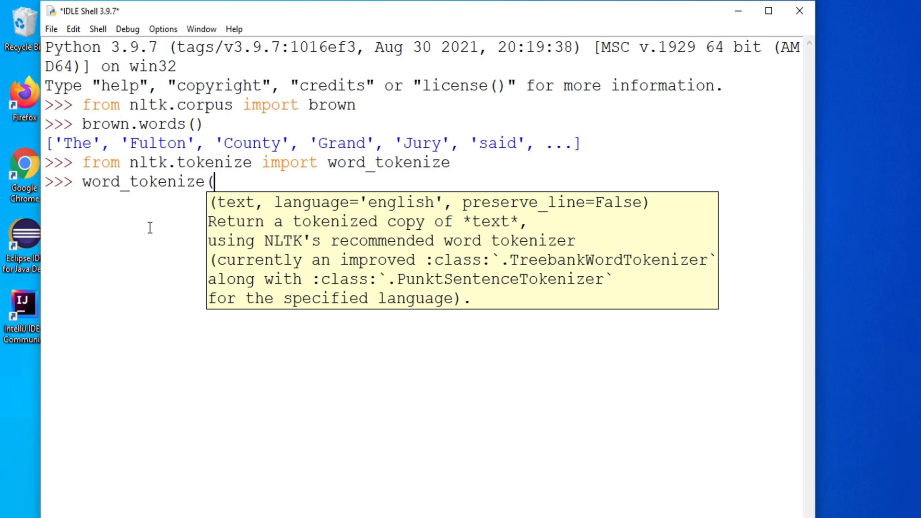
{"action": "type", "text": "\"cs ci"}
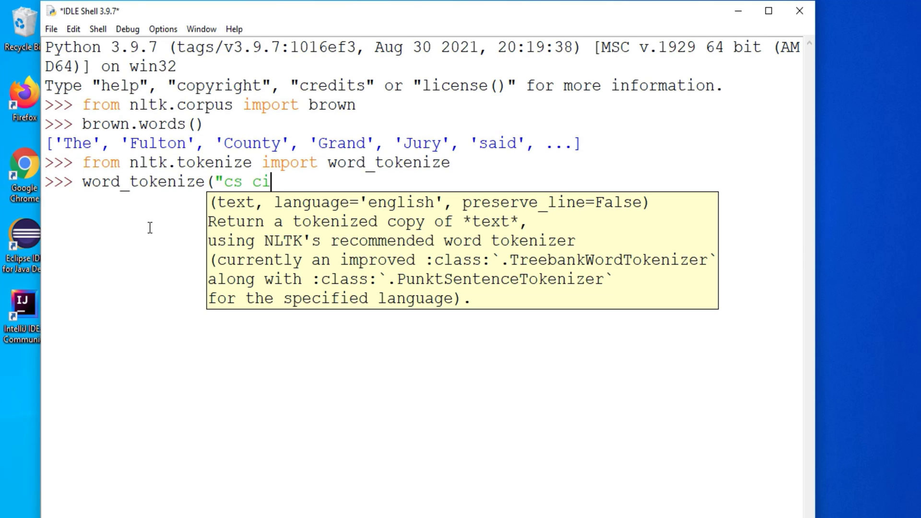
{"action": "type", "text": "orne"}
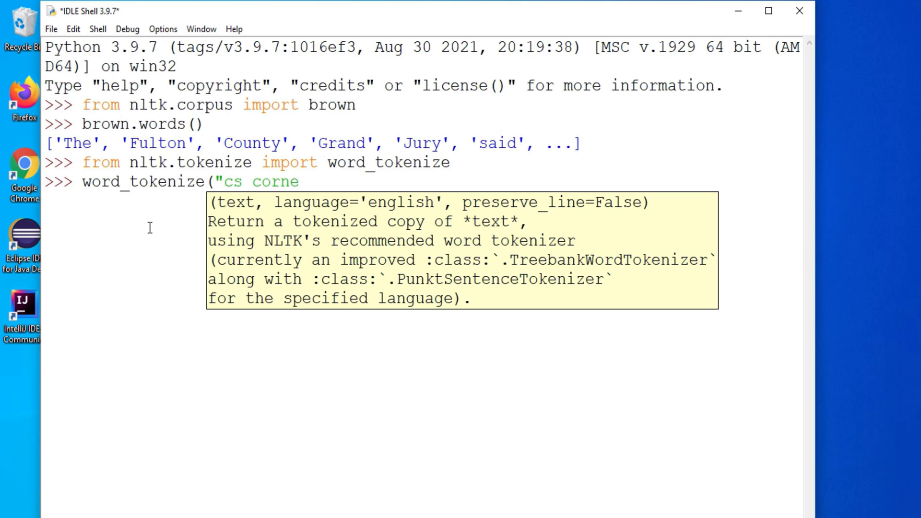
{"action": "type", "text": "r sunita rai"}
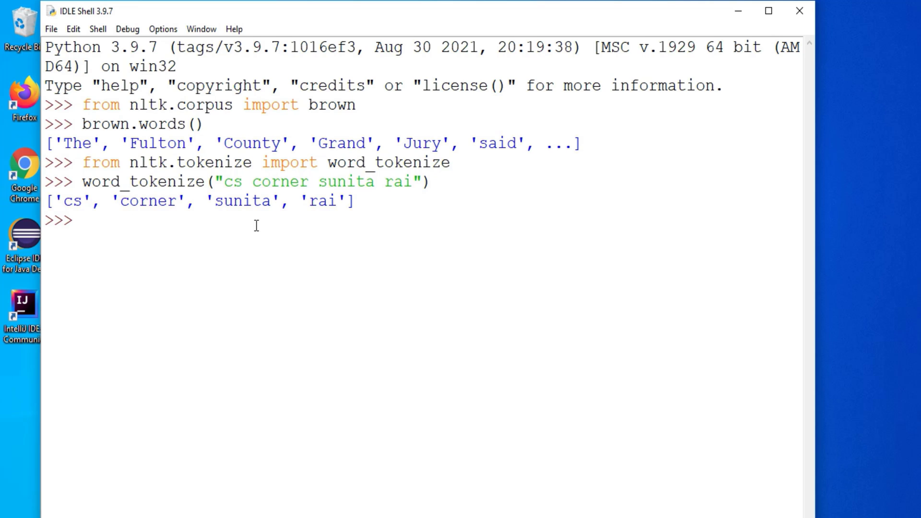
{"action": "left_click", "coordinate": [767, 11]}
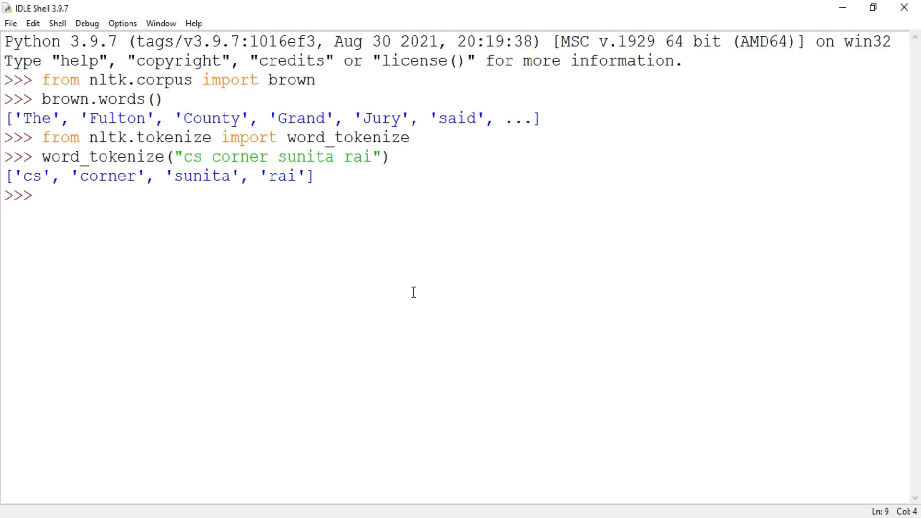